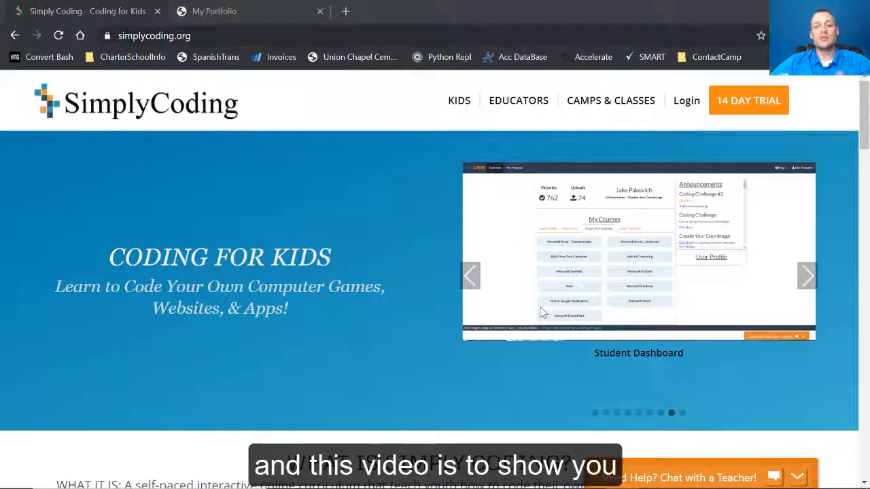
- Go from the homepage to the Curriculum page under the Educators menu
click(807, 276)
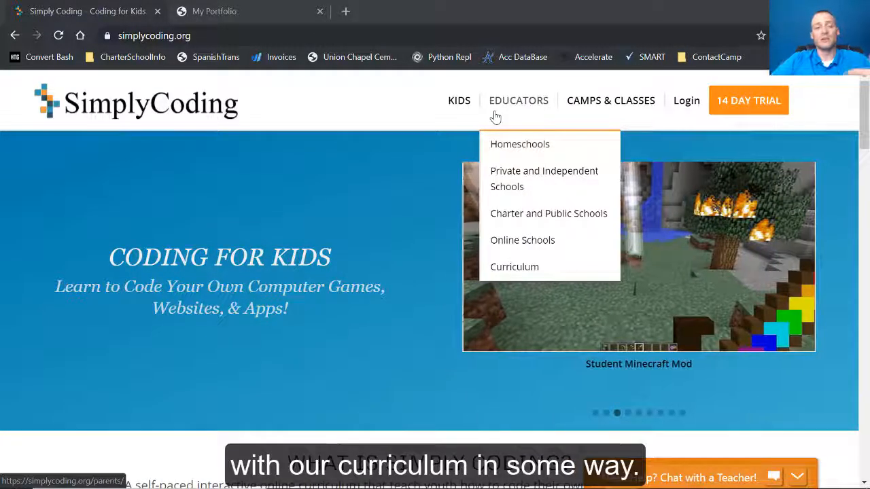
click(515, 267)
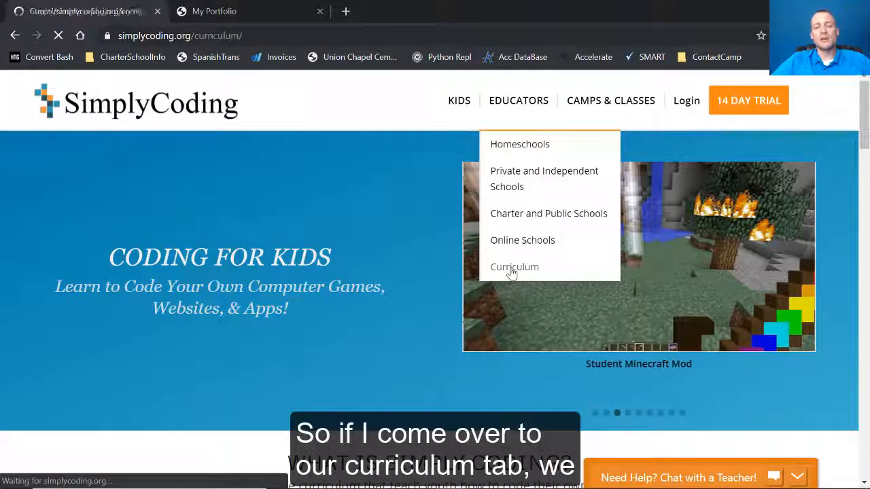
- Browse the Coding Course Pathway's beginner and intermediate course cards
click(515, 266)
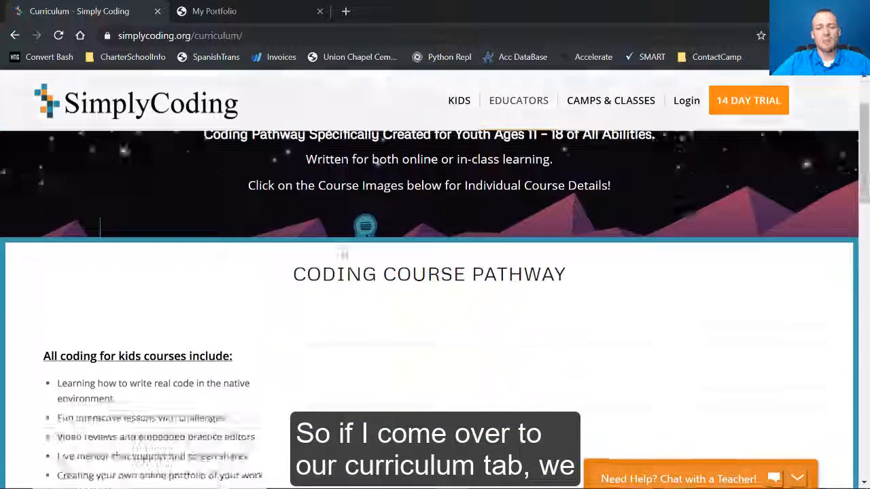
scroll(down, 3)
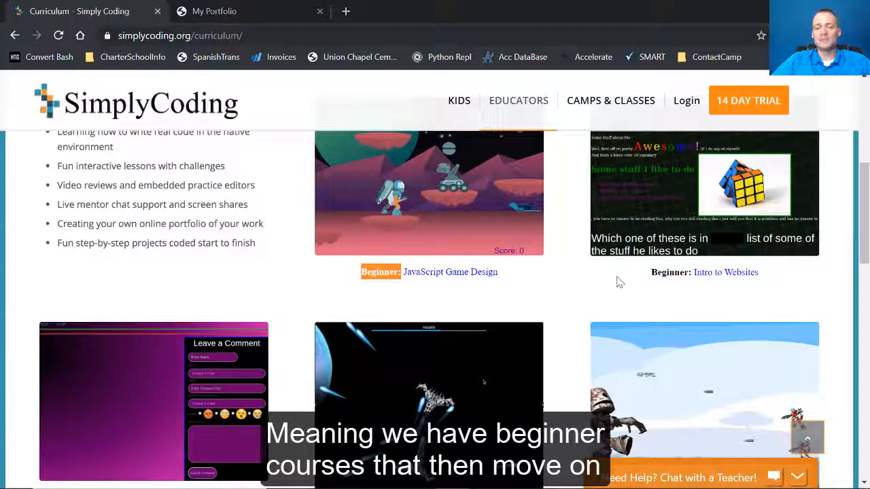
scroll(down, 3)
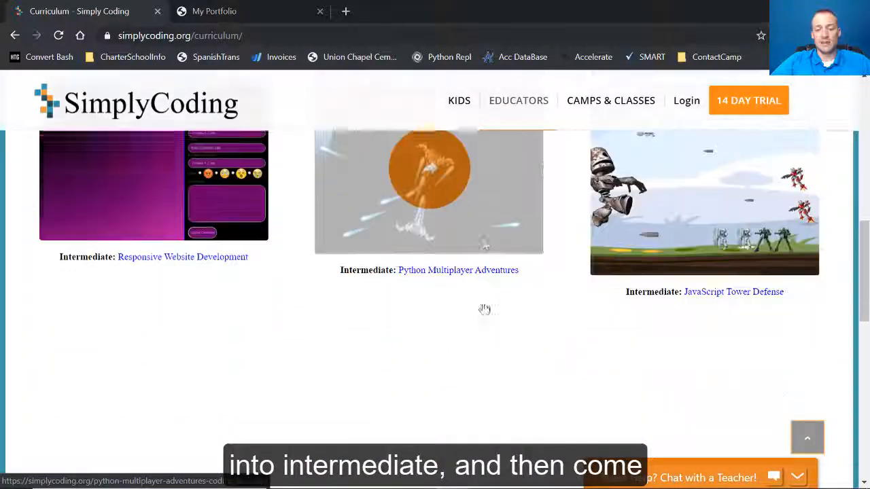
scroll(down, 3)
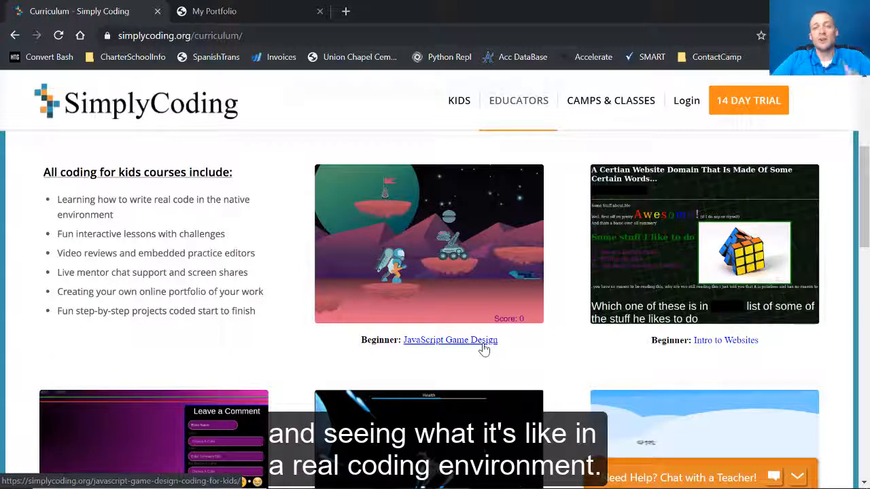
scroll(down, 3)
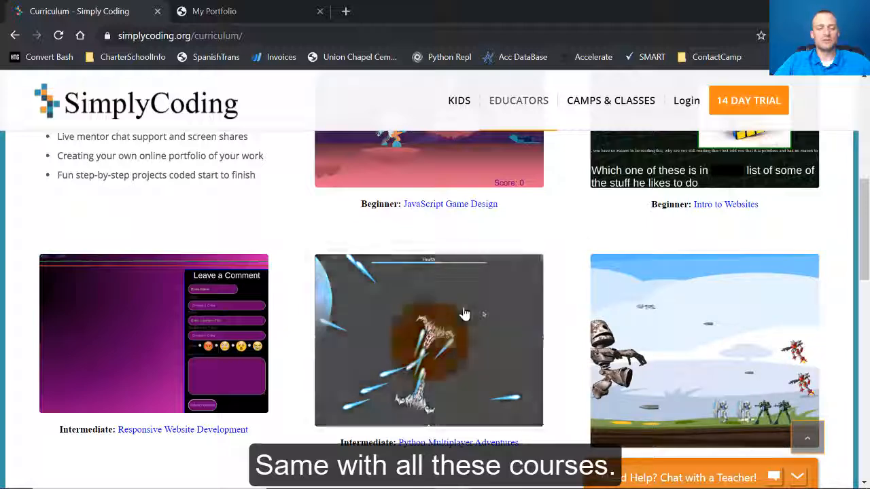
scroll(down, 3)
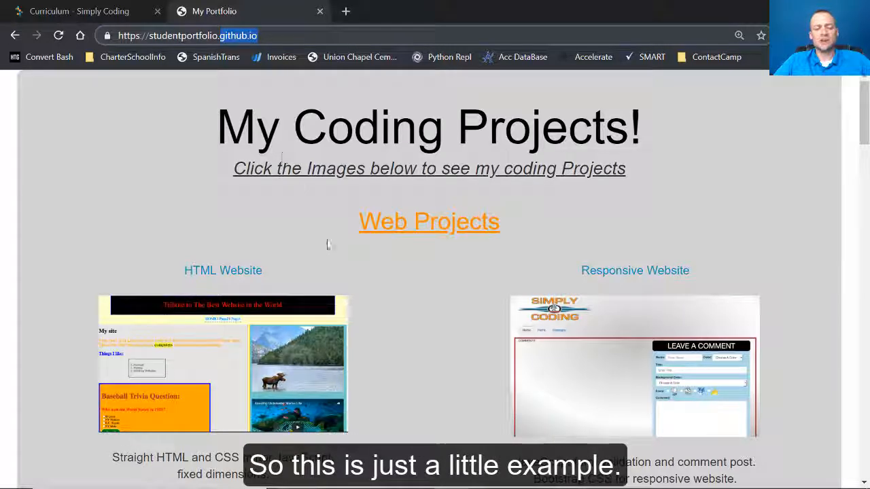
- Browse the portfolio's web, game and Python projects and open the Custom Game
scroll(down, 3)
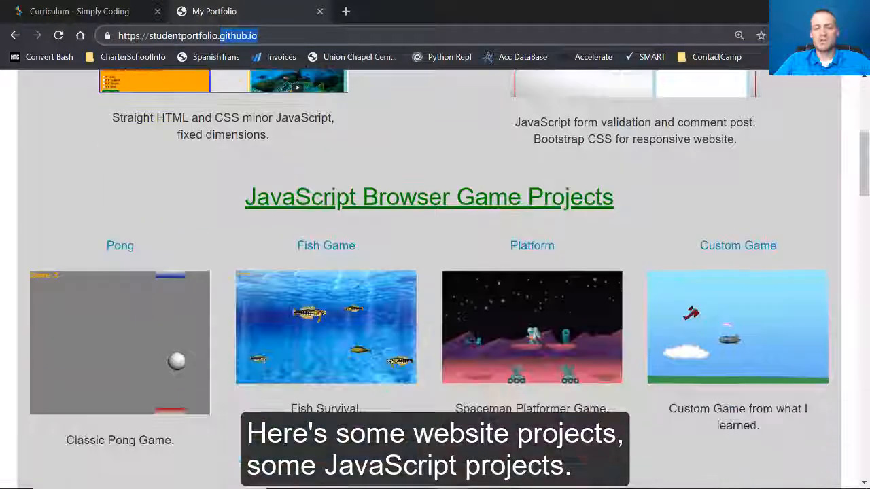
scroll(down, 3)
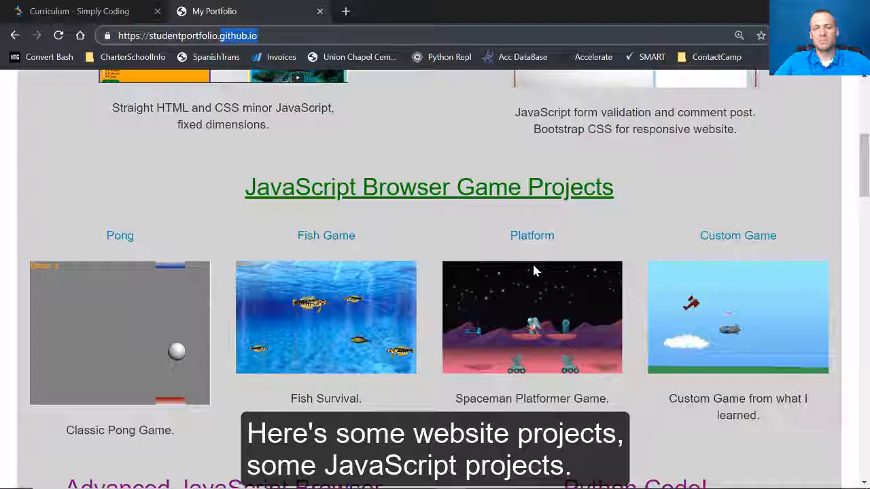
scroll(down, 3)
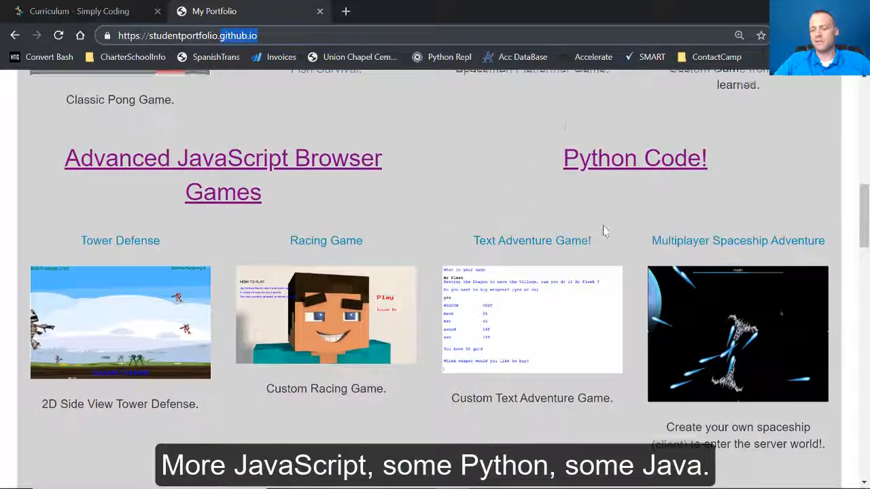
scroll(down, 3)
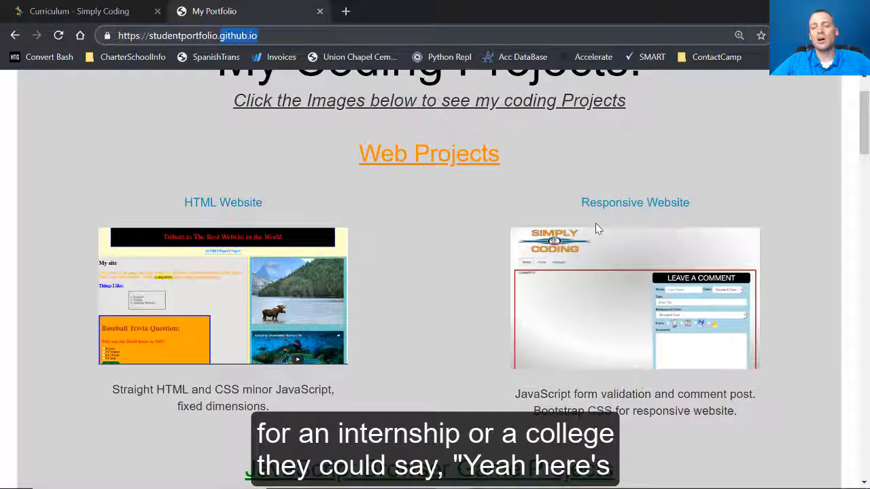
scroll(down, 3)
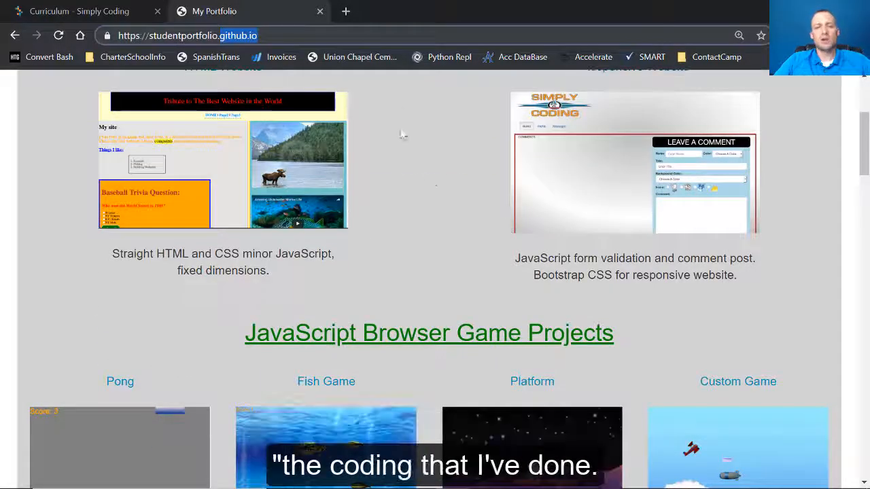
scroll(down, 3)
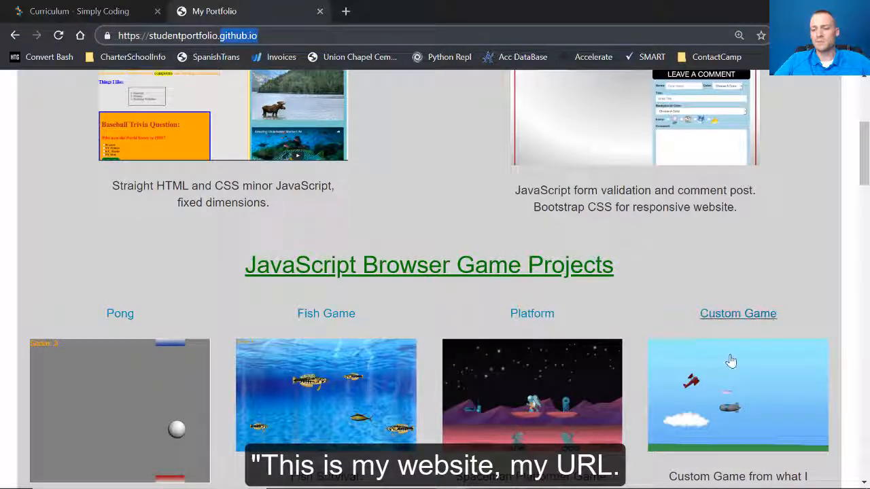
click(738, 314)
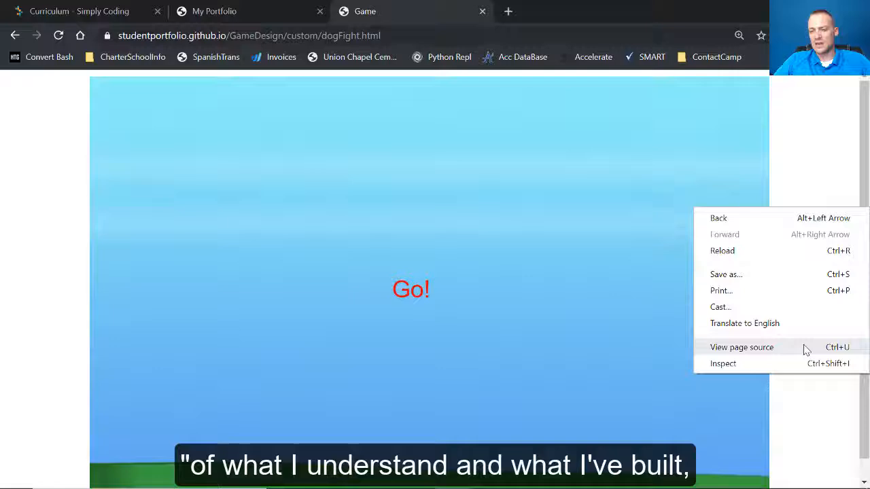
- View the game's page source, highlighting the start function and scrolling through its functions
click(741, 347)
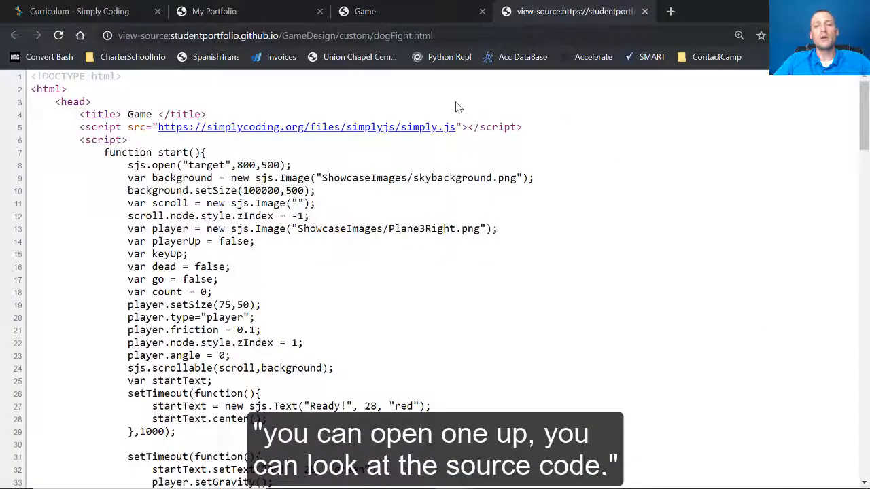
drag(128, 164, 191, 254)
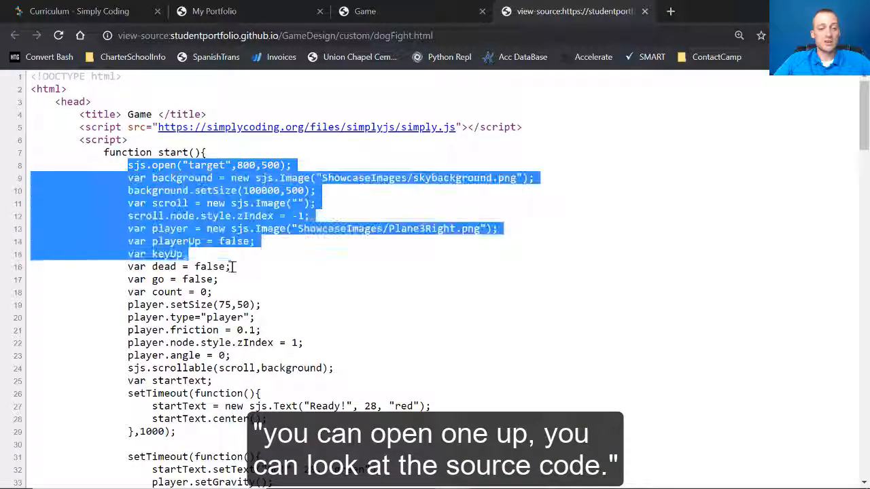
scroll(down, 3)
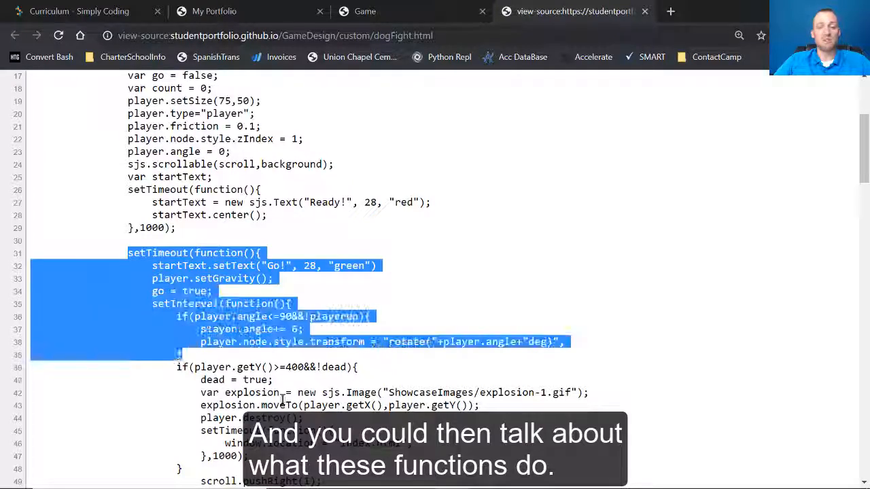
scroll(down, 3)
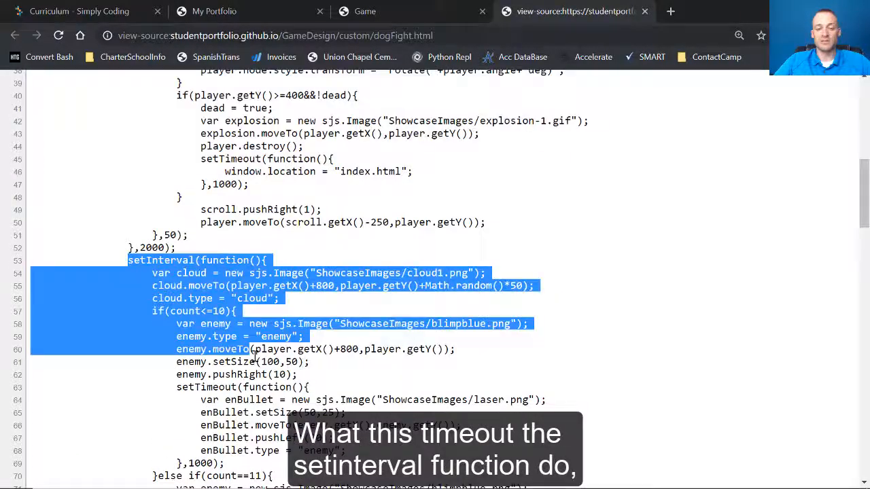
scroll(down, 3)
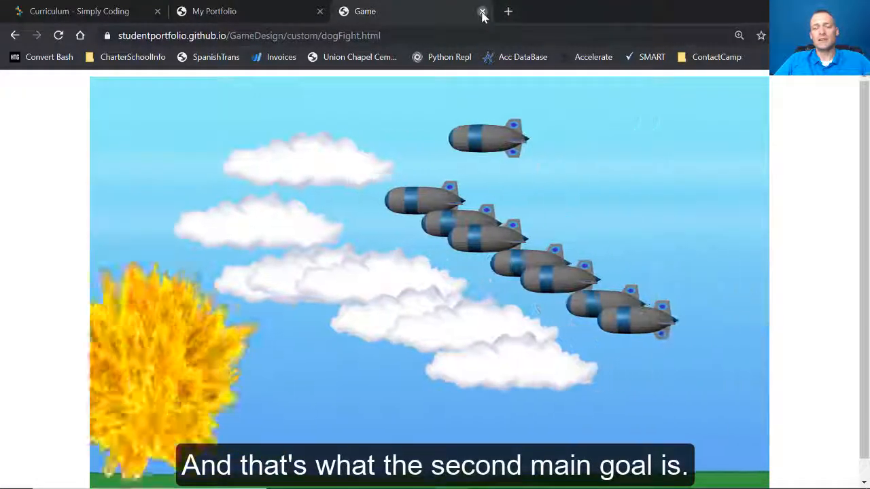
- Close the running game tab and return to the curriculum page tab
click(483, 12)
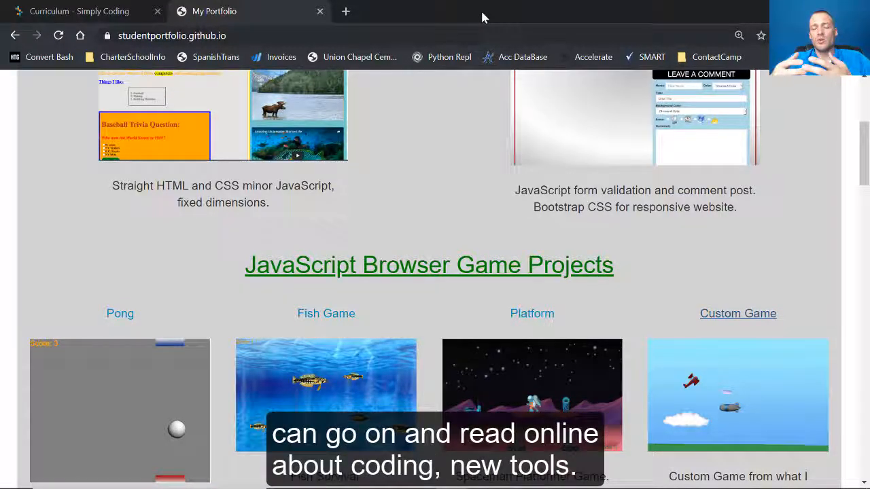
click(78, 11)
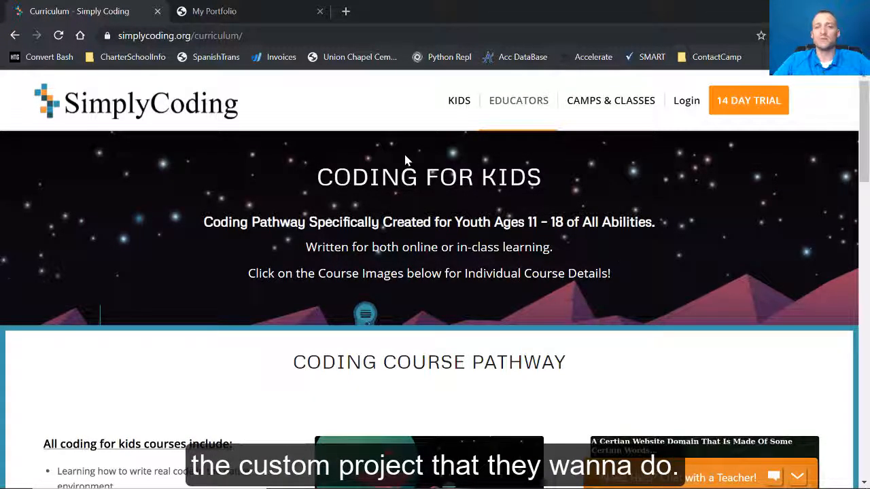
- Sign in to Simply Coding as a student with the saved credentials
click(686, 100)
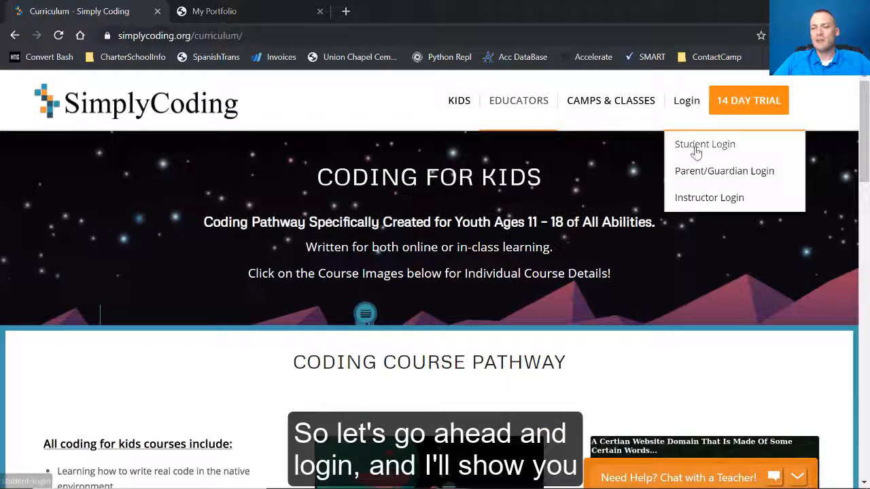
click(705, 144)
text(iorgous)
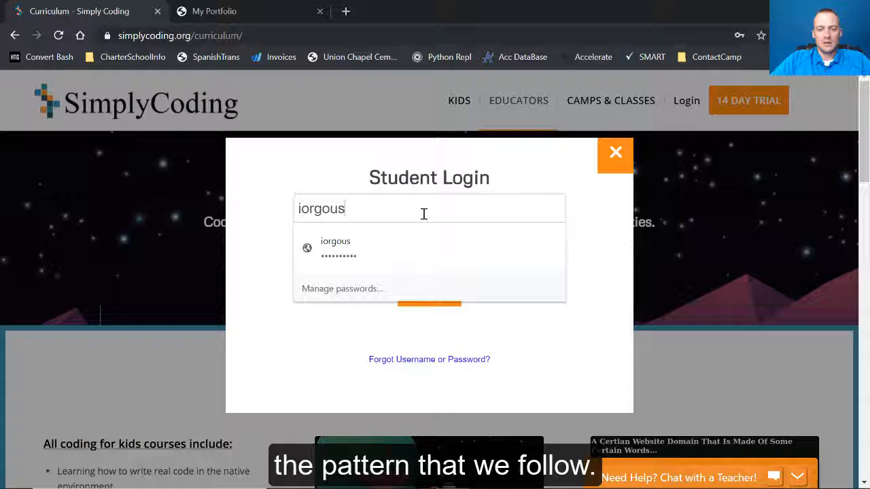
click(338, 248)
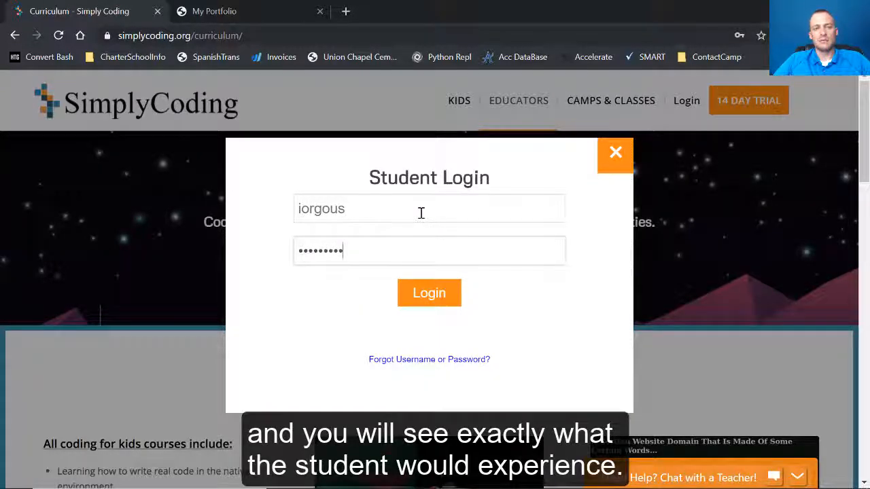
click(429, 293)
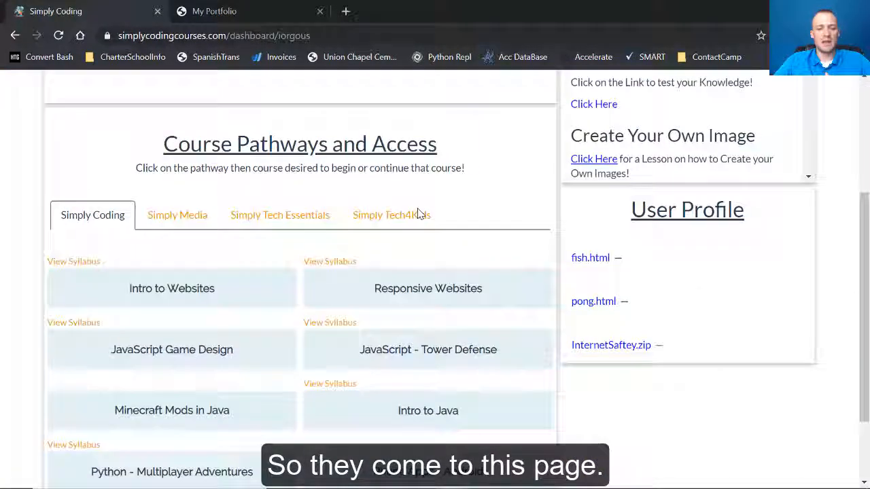
- Scroll the dashboard's course pathways and open the Intro to Websites course
scroll(down, 3)
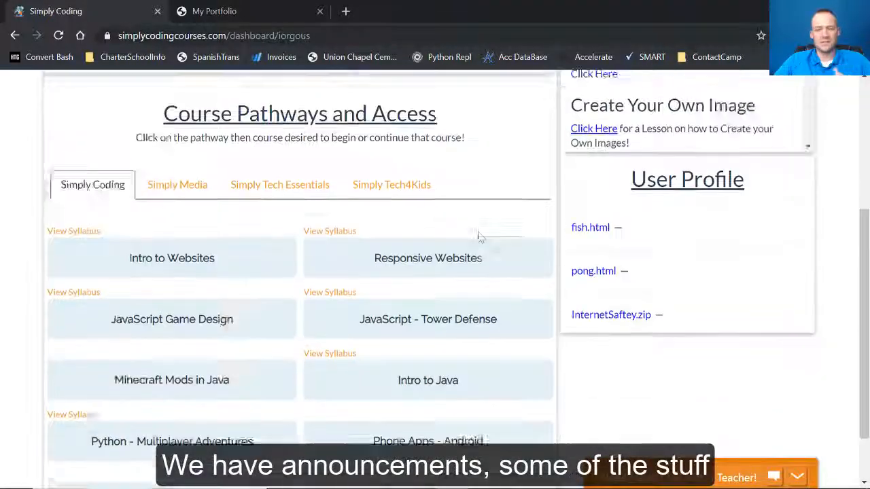
scroll(down, 3)
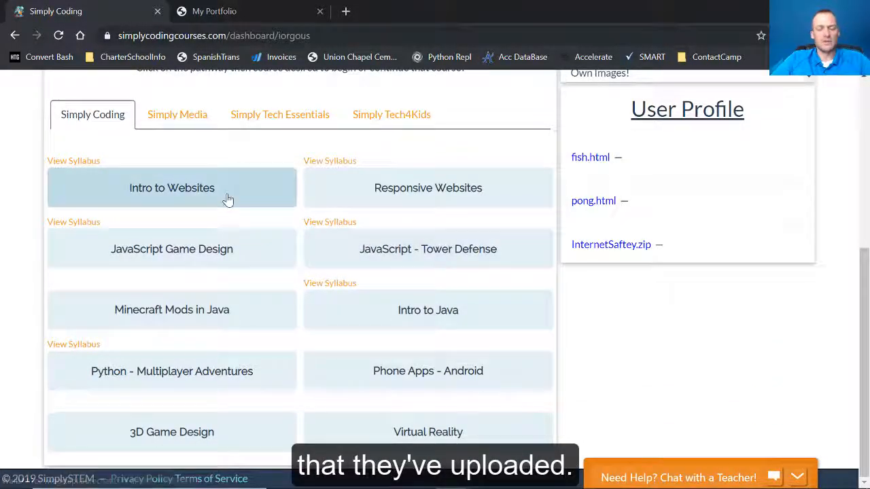
click(171, 188)
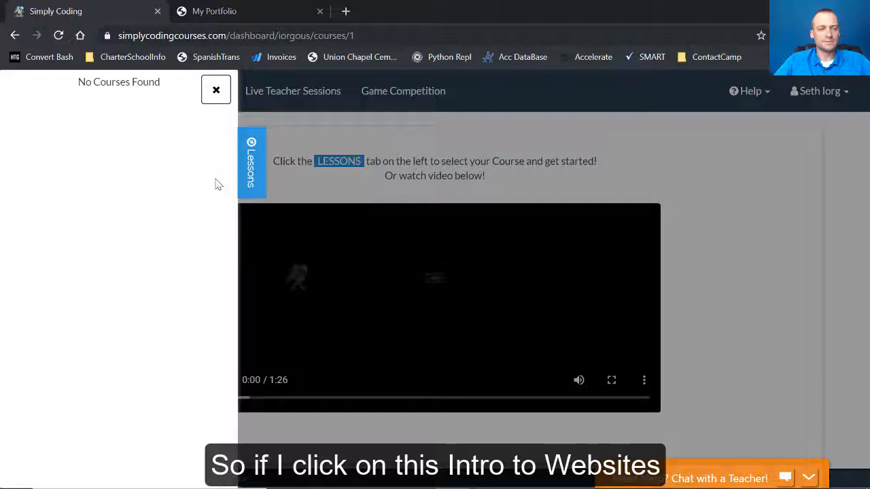
click(216, 89)
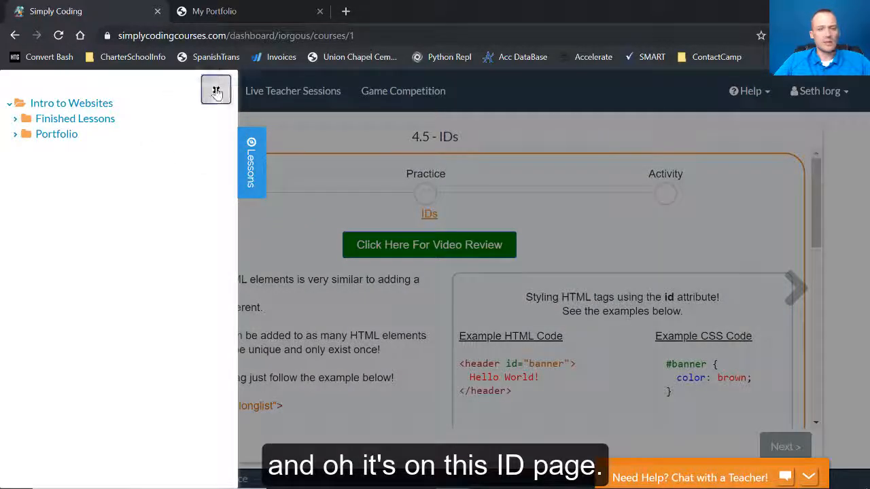
- Read lesson 4.5 IDs down to the reflective questions and watch its short review video
click(216, 91)
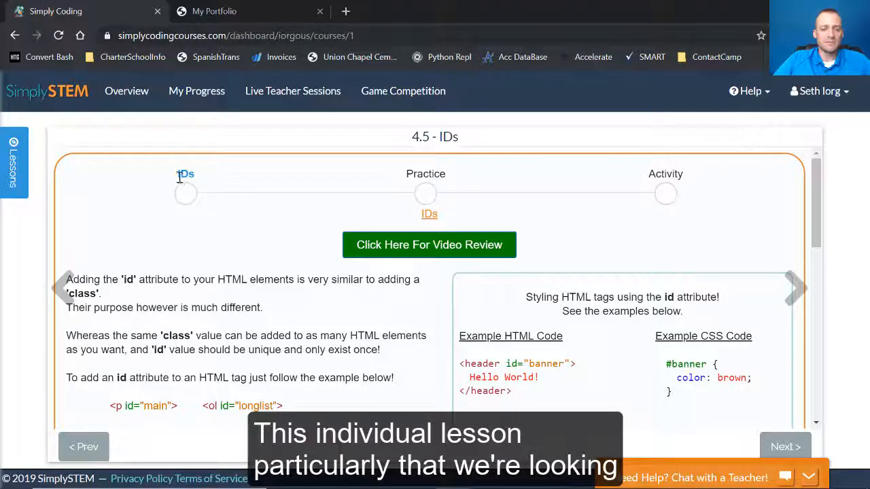
double_click(186, 174)
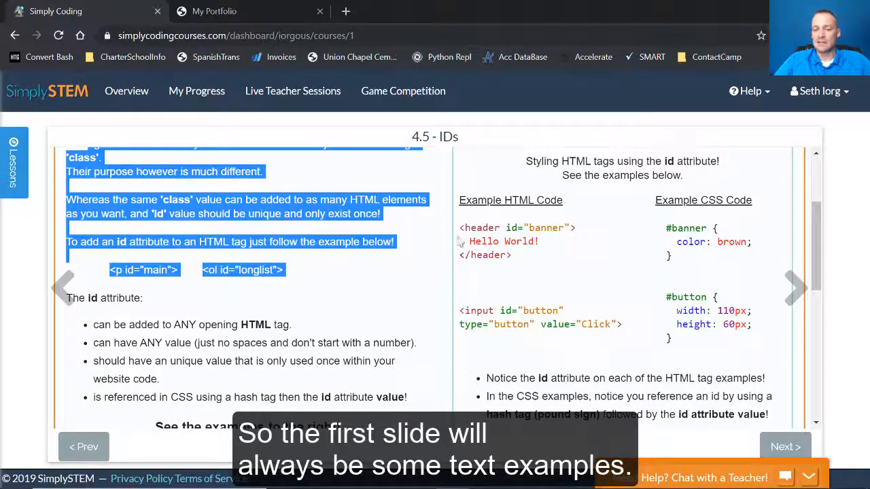
scroll(down, 3)
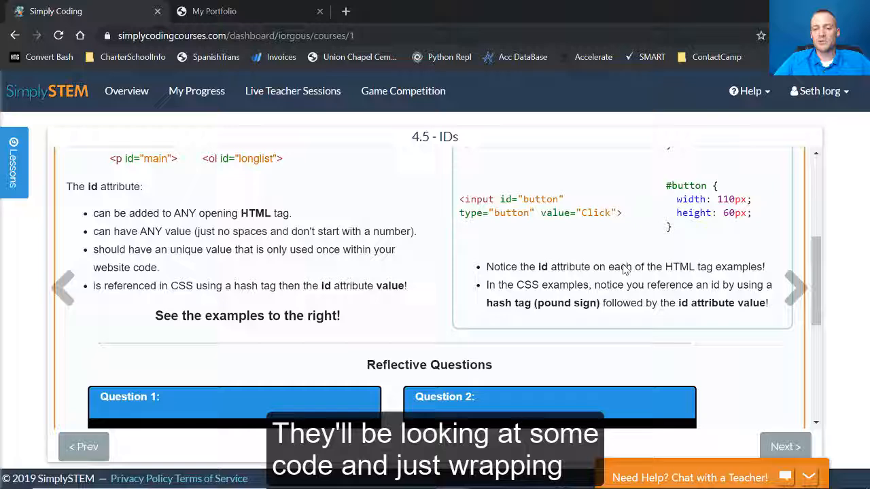
scroll(down, 3)
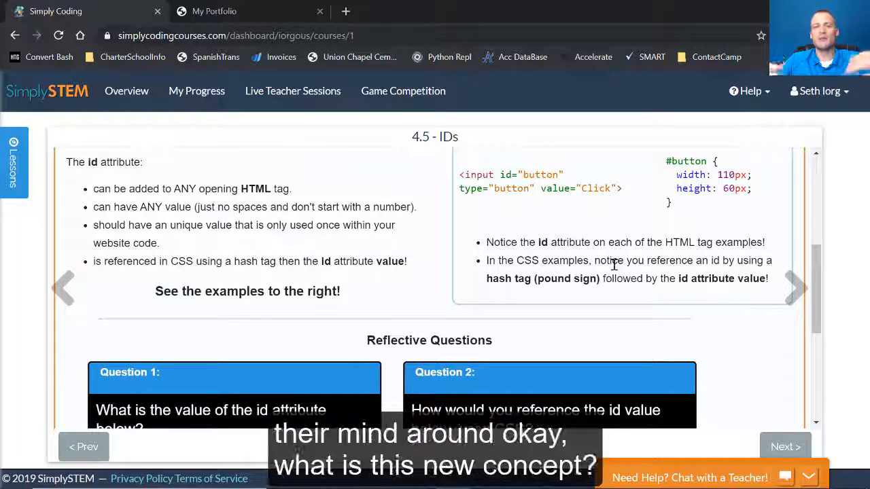
scroll(down, 3)
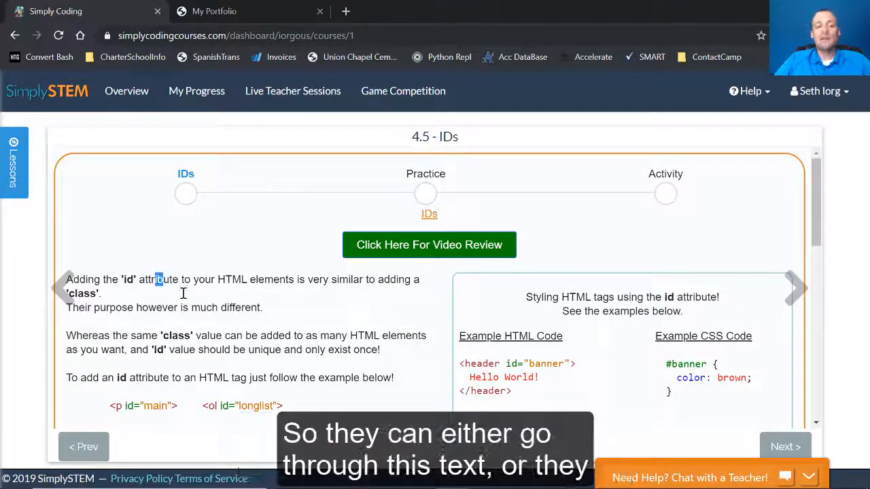
click(429, 245)
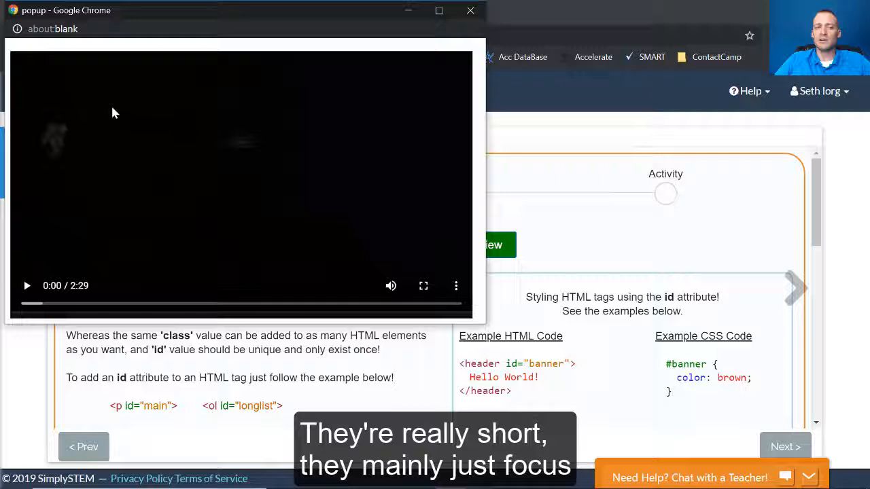
click(471, 11)
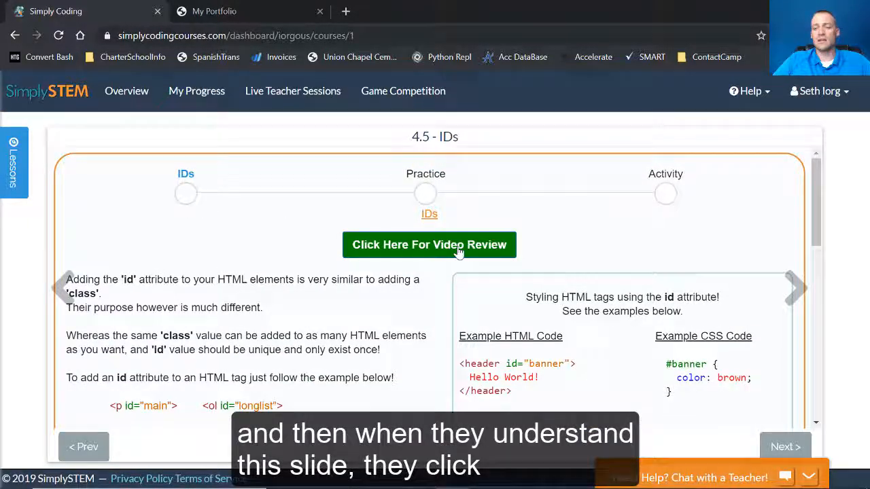
- On the Practice slide, add color:orange; to the #joe rule
click(794, 287)
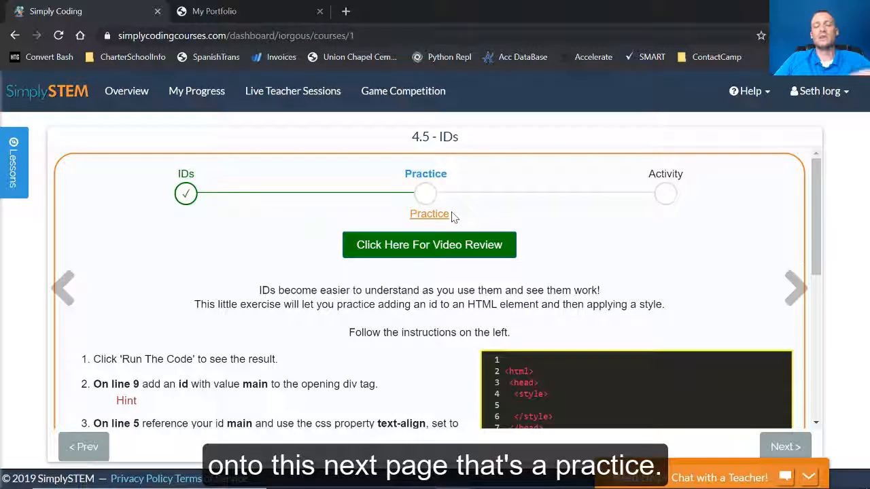
scroll(down, 3)
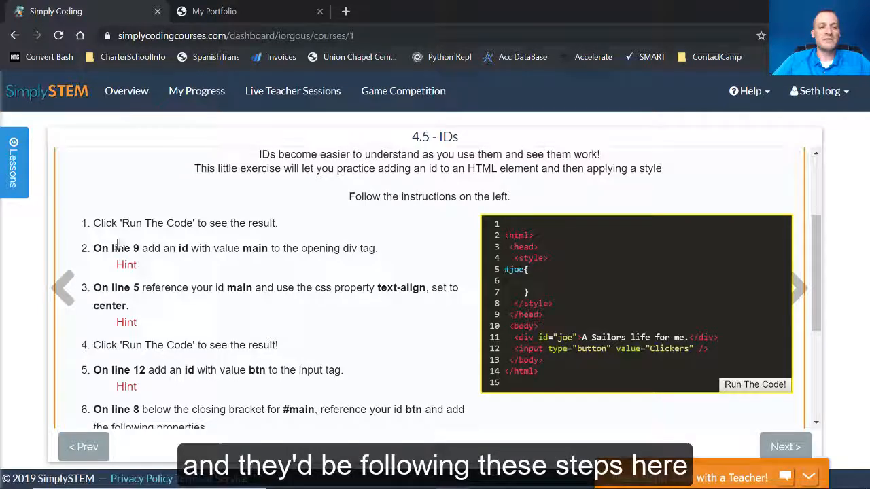
text(color:g;)
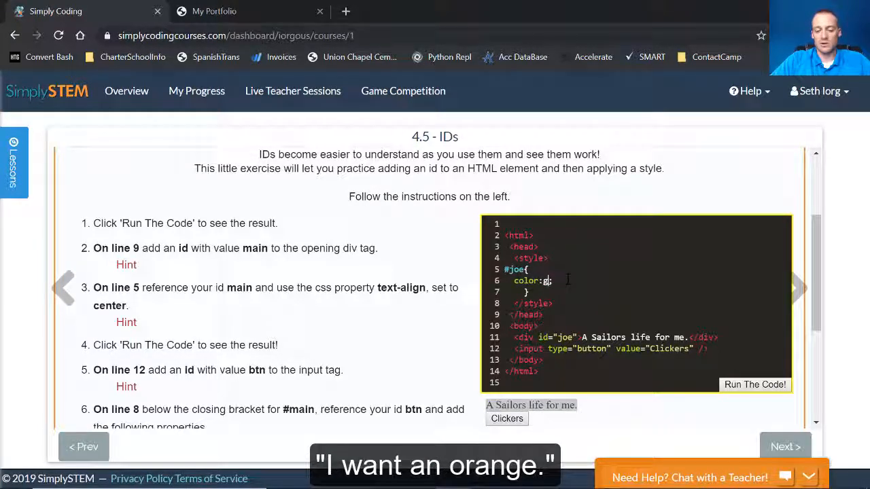
text(orange;)
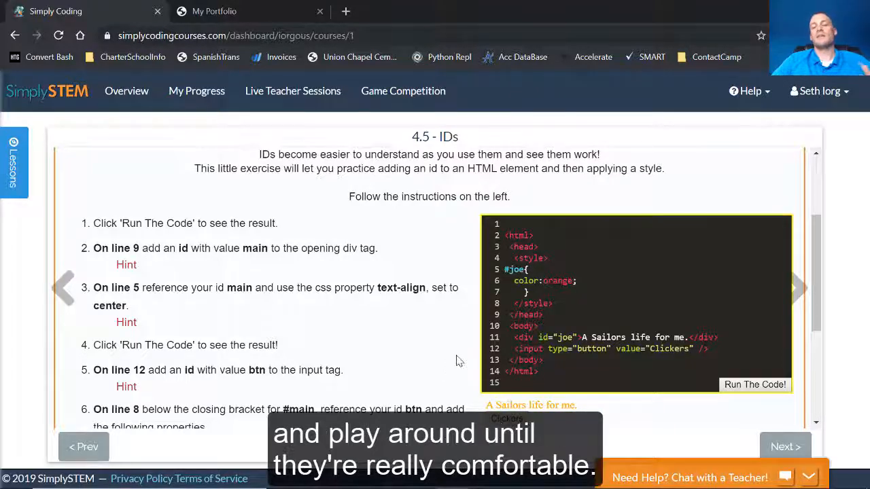
scroll(down, 3)
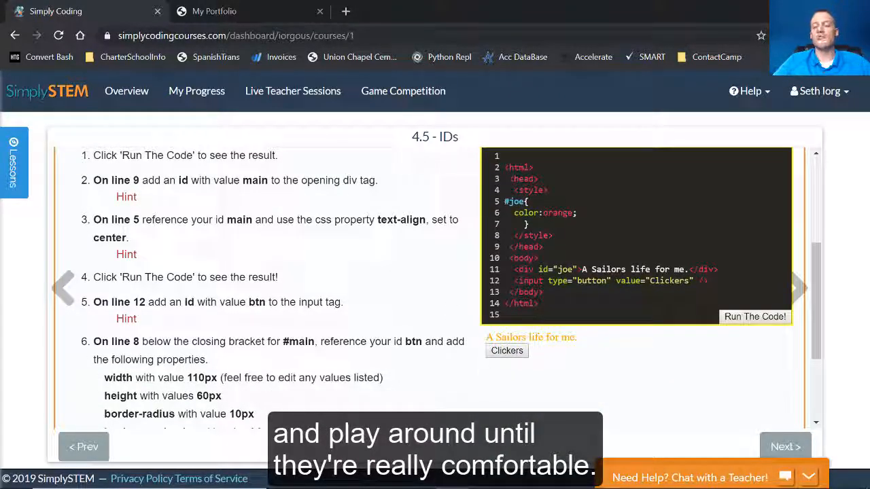
- Go to the Activity slide, read its id steps and reveal the body id hint
click(796, 287)
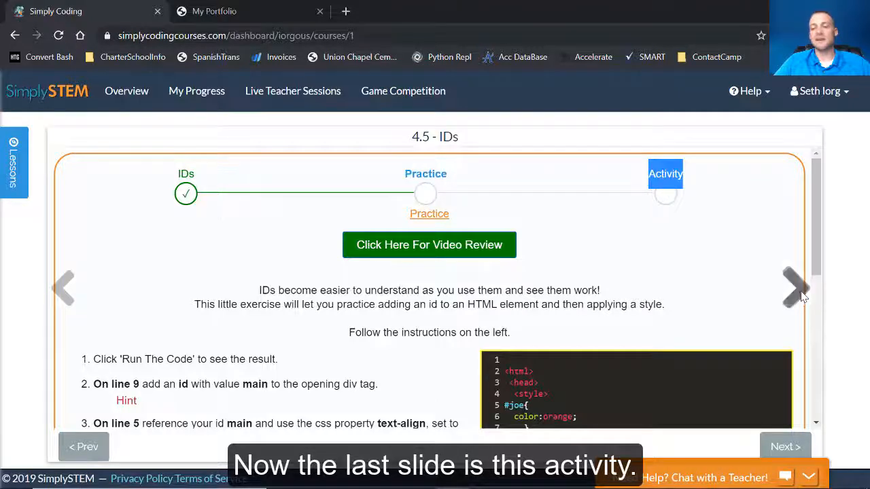
click(795, 286)
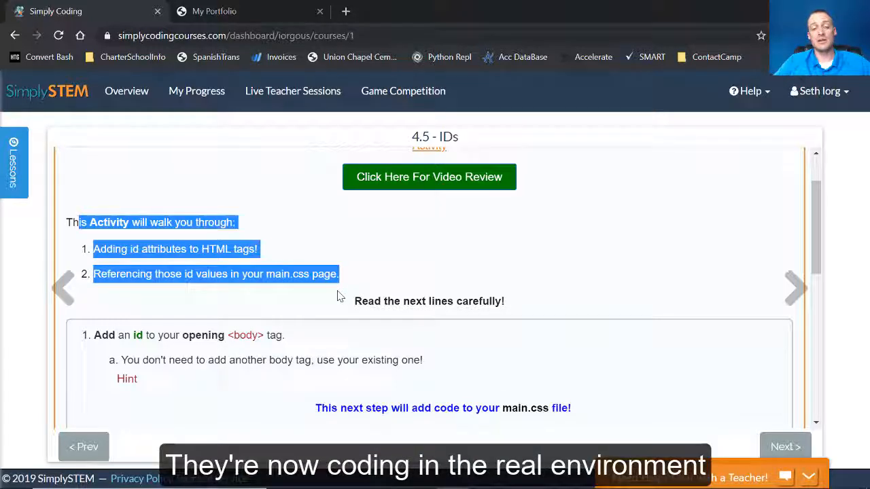
scroll(down, 3)
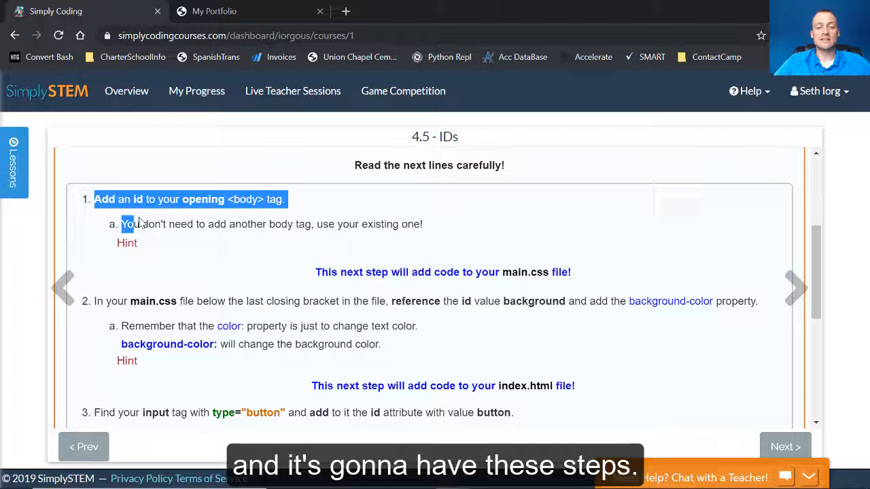
click(127, 242)
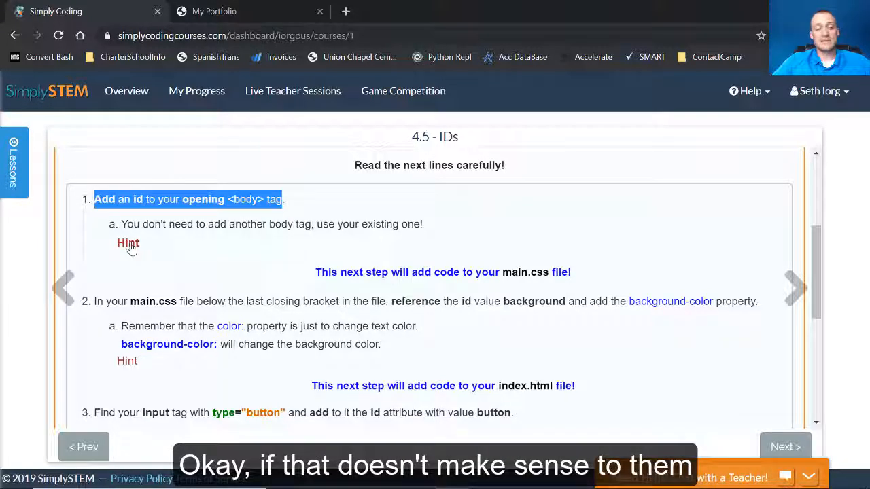
click(128, 244)
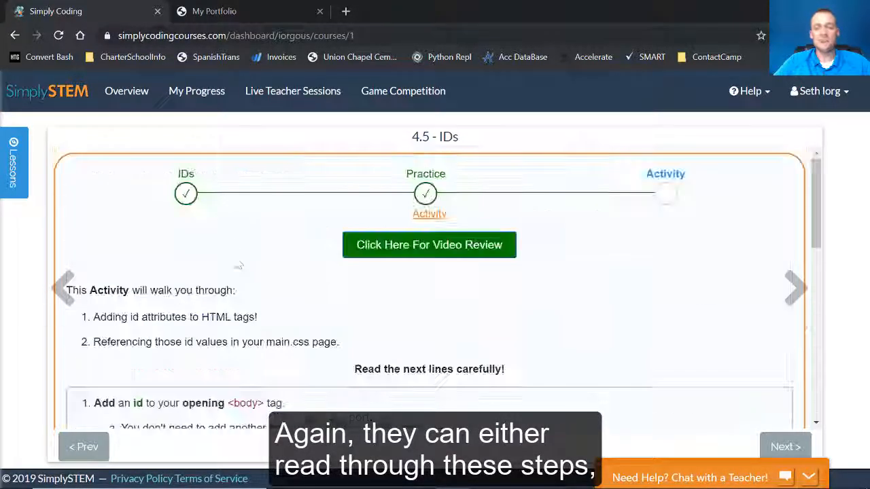
click(429, 245)
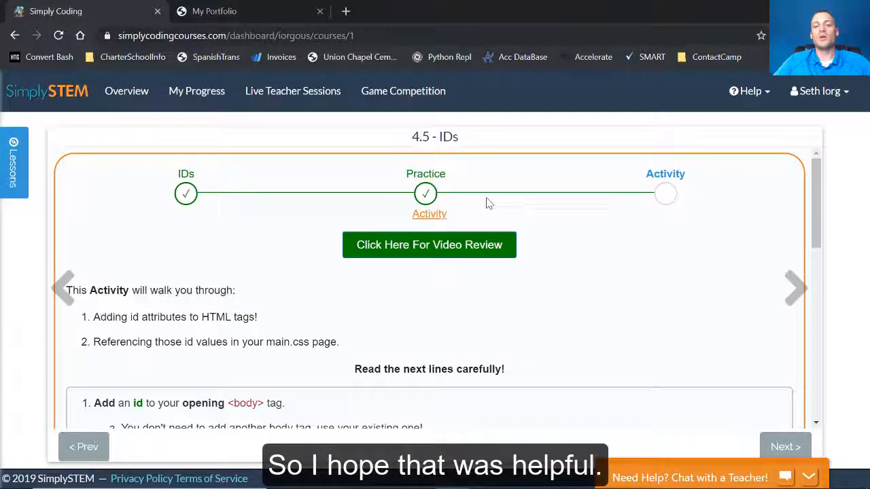
- Return to the dashboard via the Lessons panel and open the JavaScript Game Design course
click(13, 161)
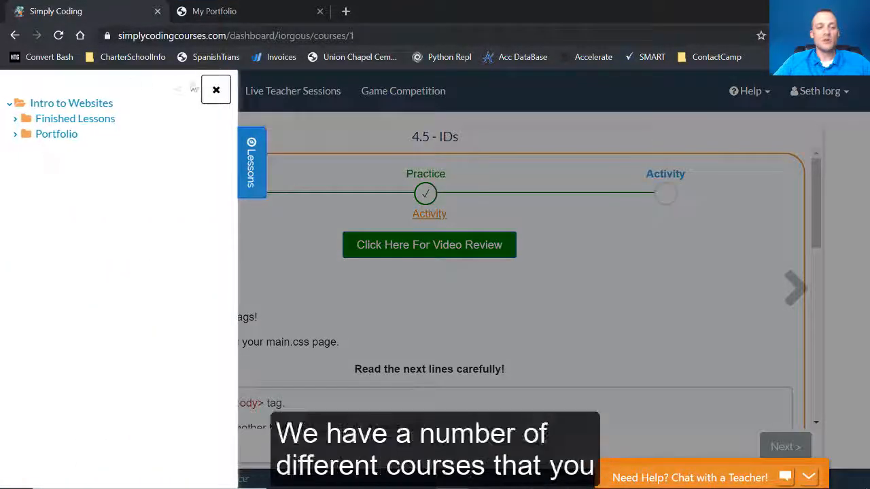
click(215, 89)
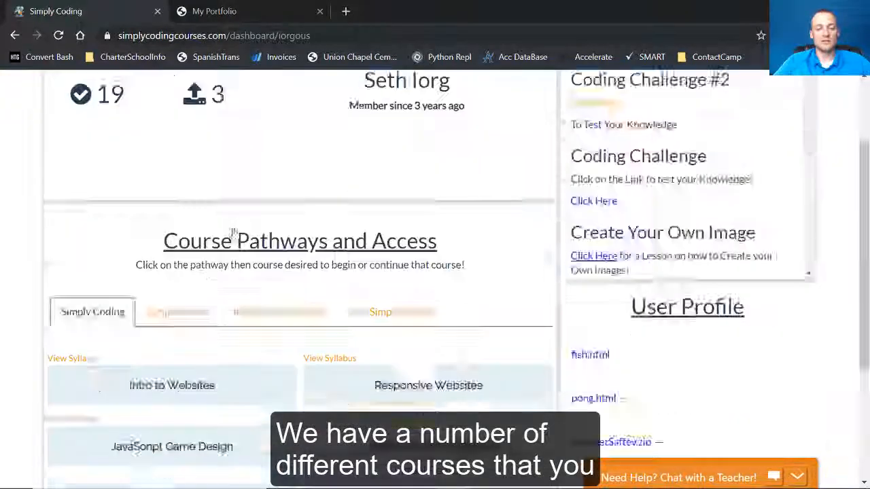
click(172, 446)
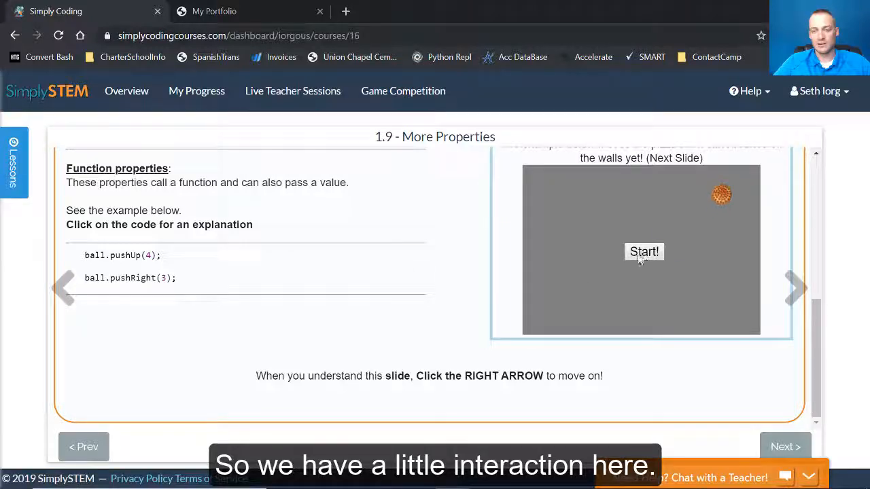
- Run the ball-pushing example, then advance past Bounce Baby! to the Activity slide
click(643, 251)
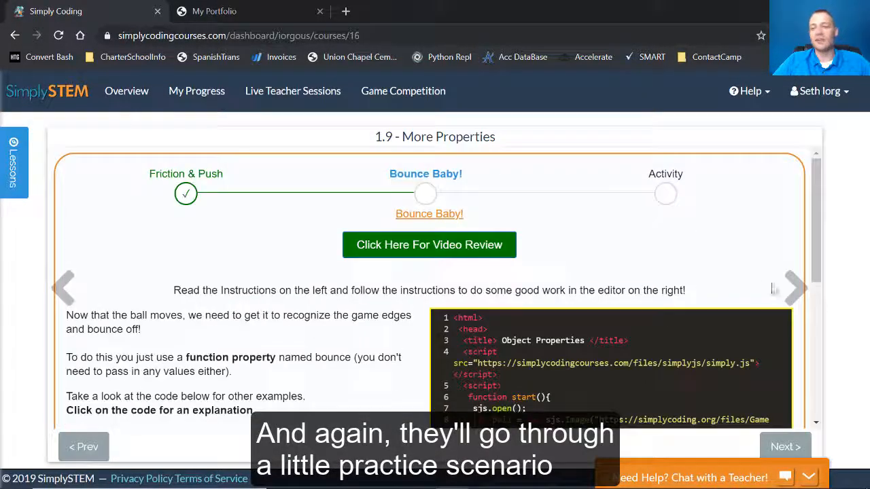
click(794, 286)
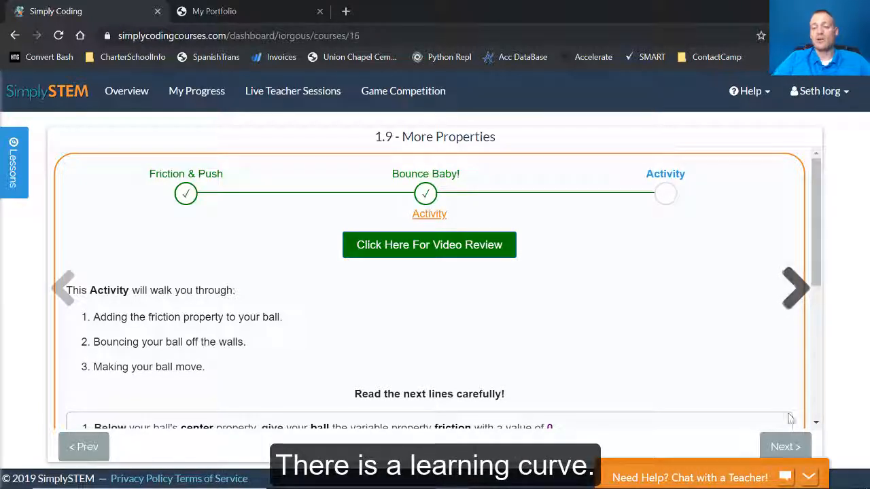
click(689, 478)
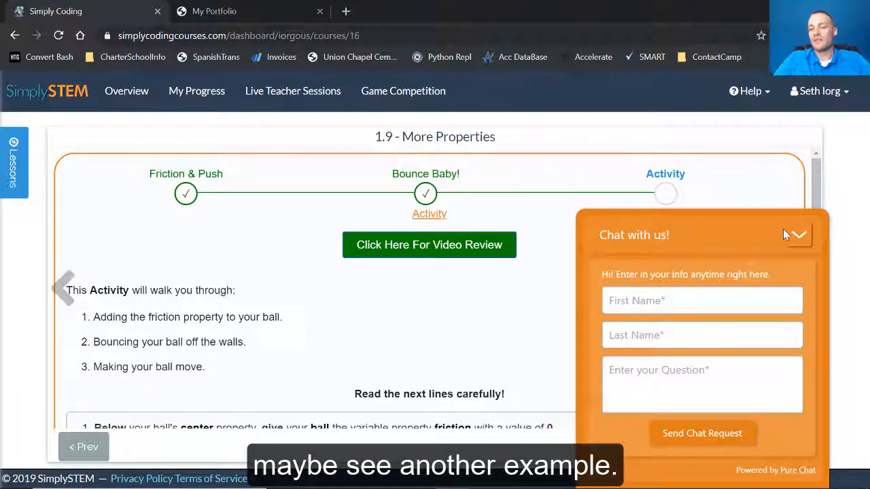
click(798, 234)
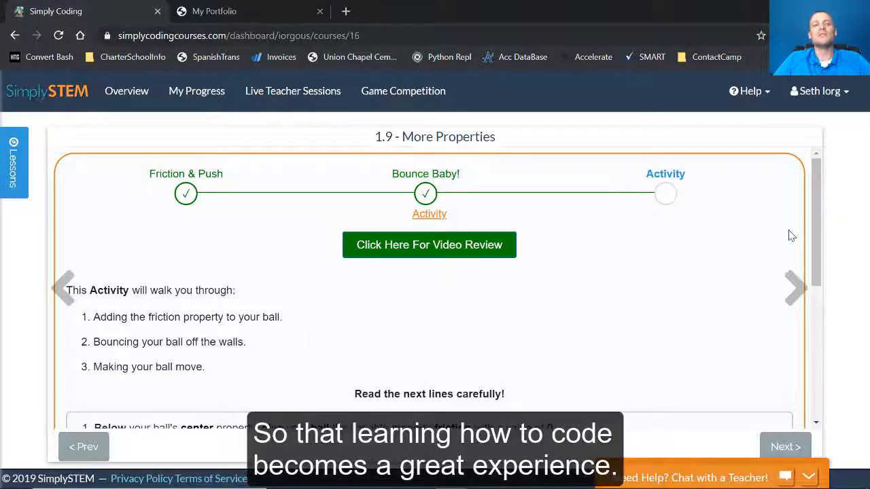